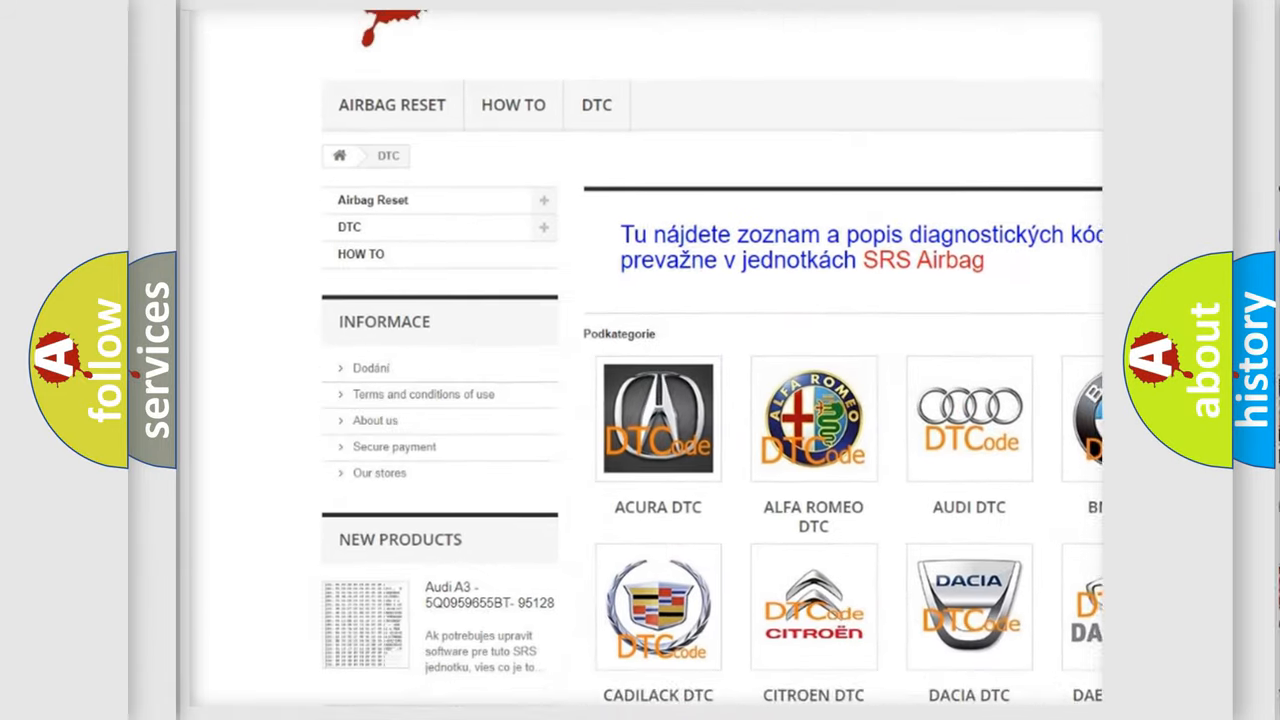
scroll("down", 3)
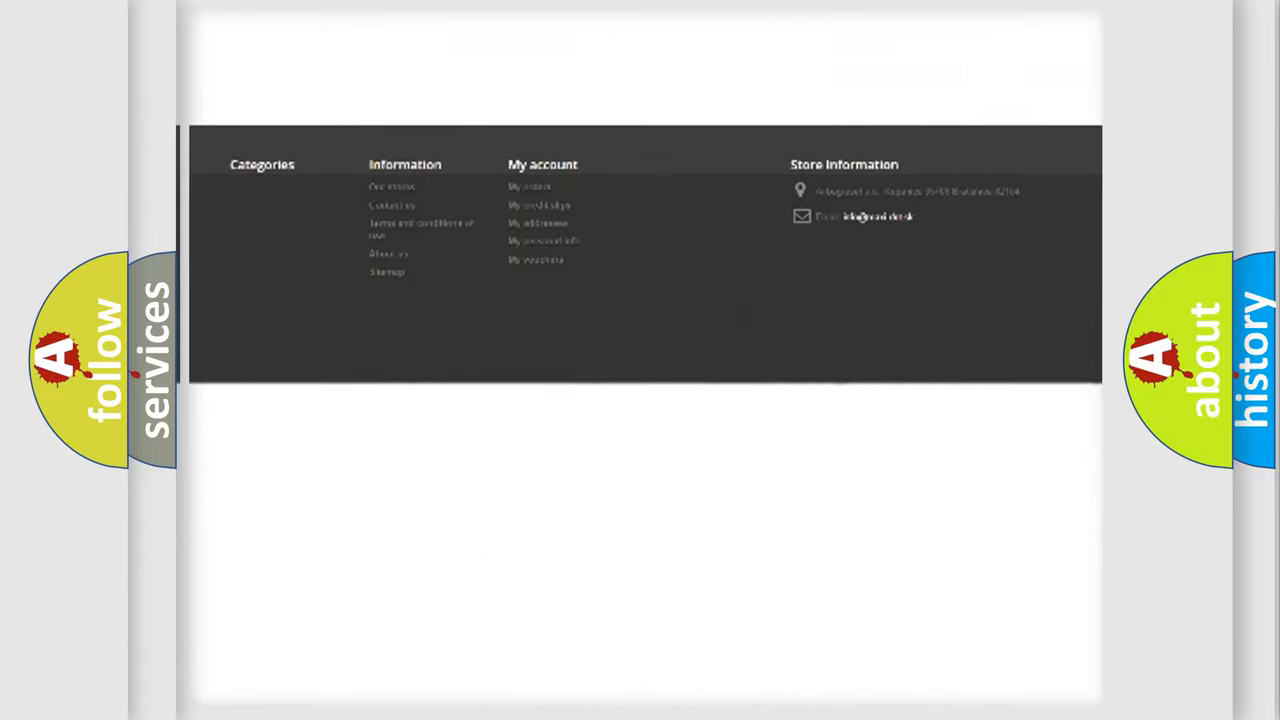
scroll("up", 3)
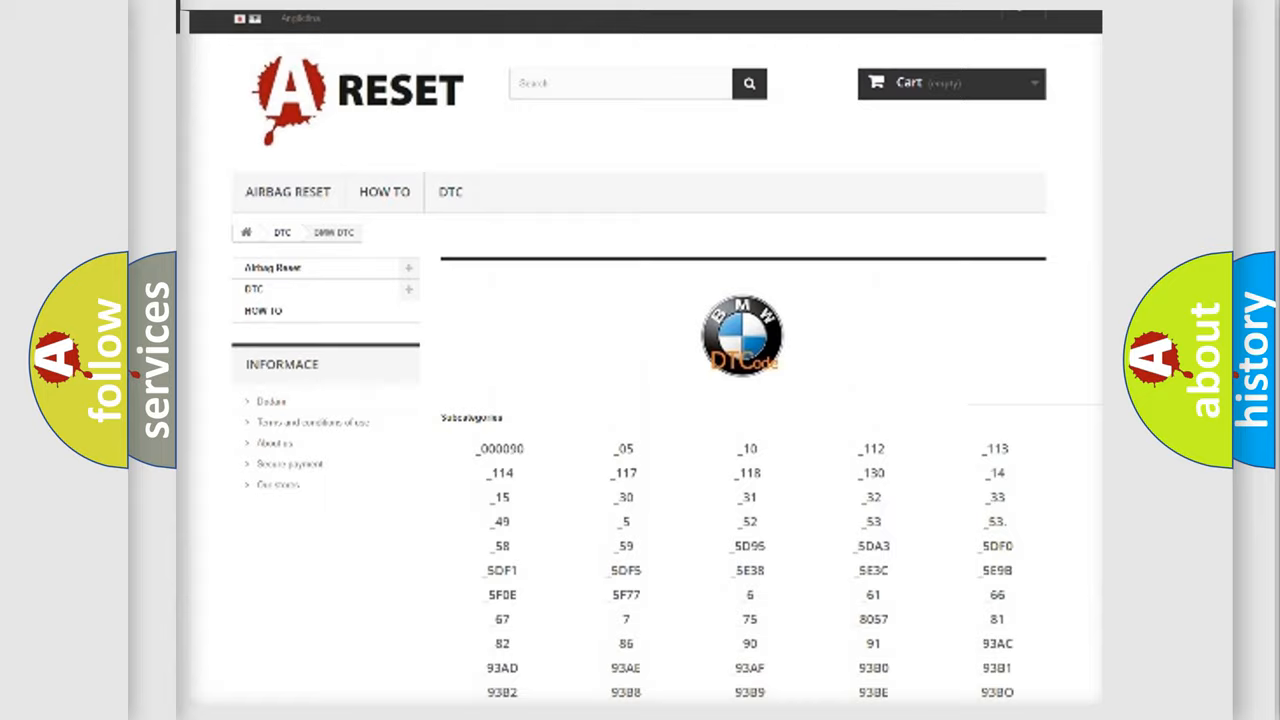